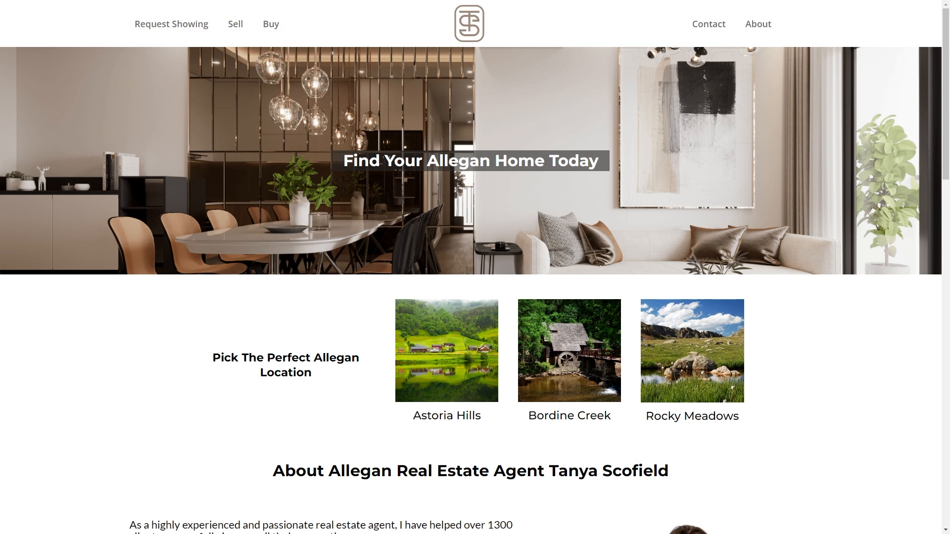
mouse_move(95, 348)
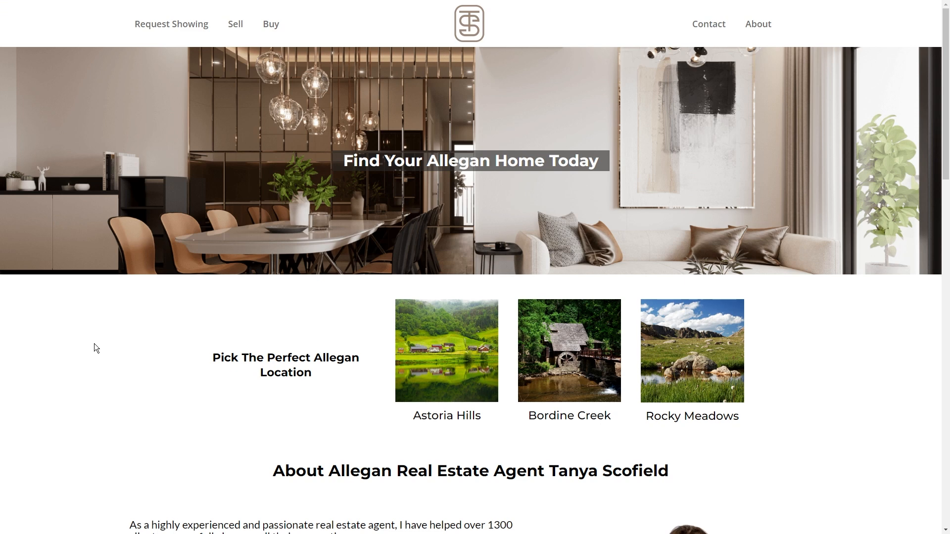
mouse_move(122, 346)
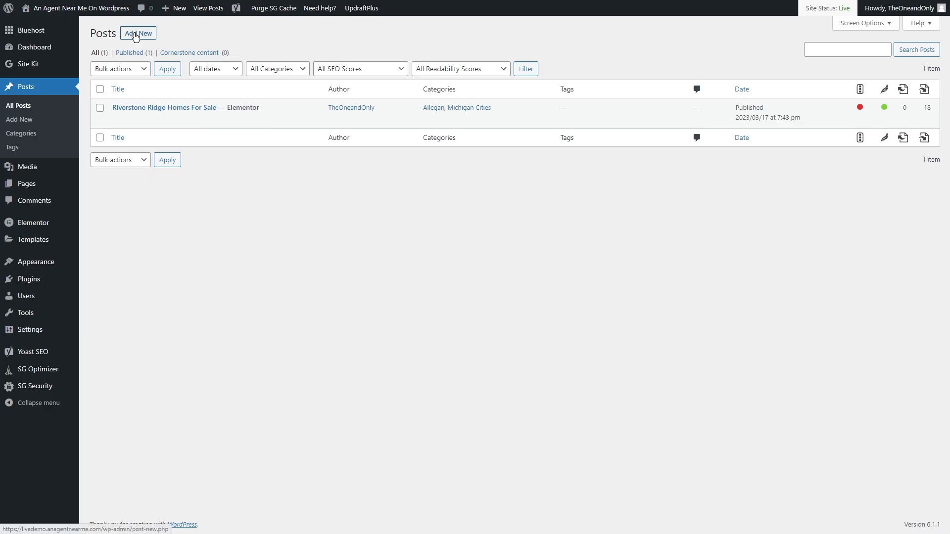
mouse_move(246, 212)
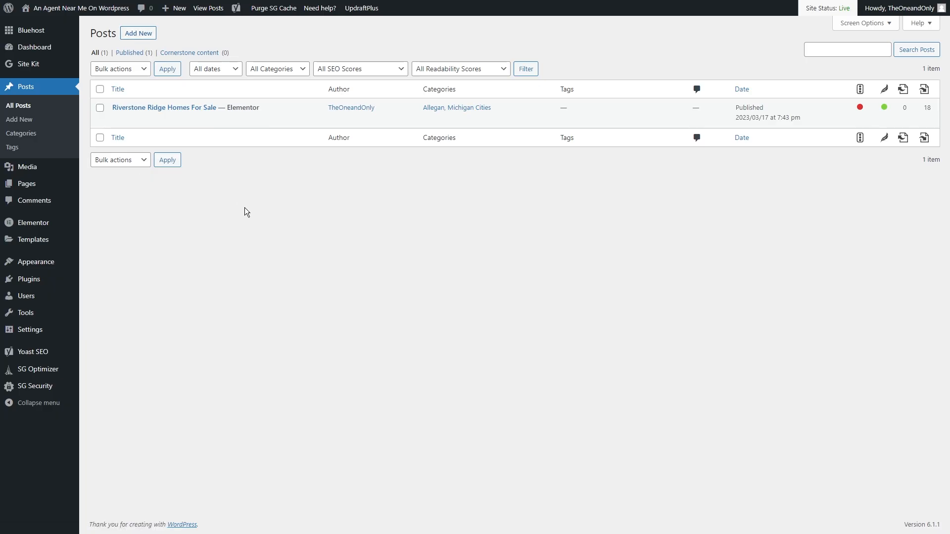
- Add a new post titled 'Allegan Michigan' and let it save as a draft
click(117, 89)
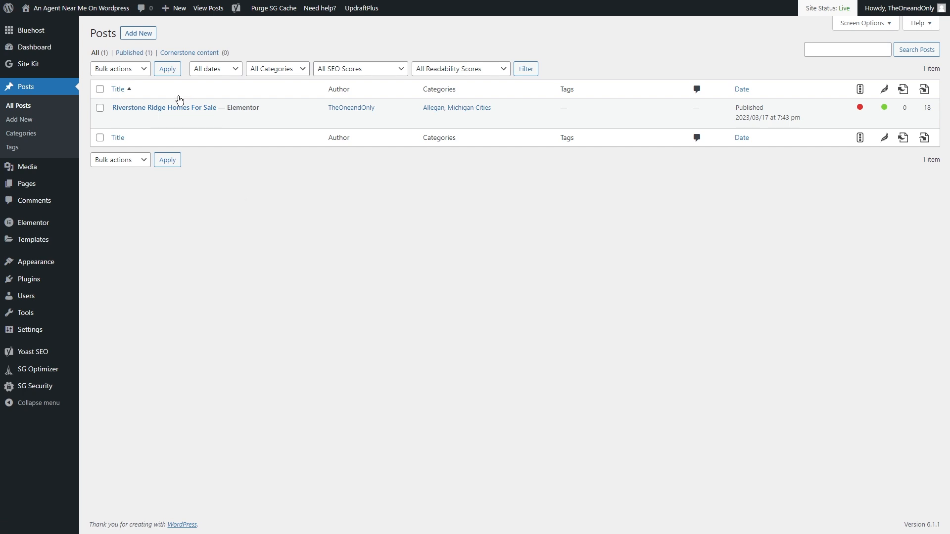
mouse_move(164, 107)
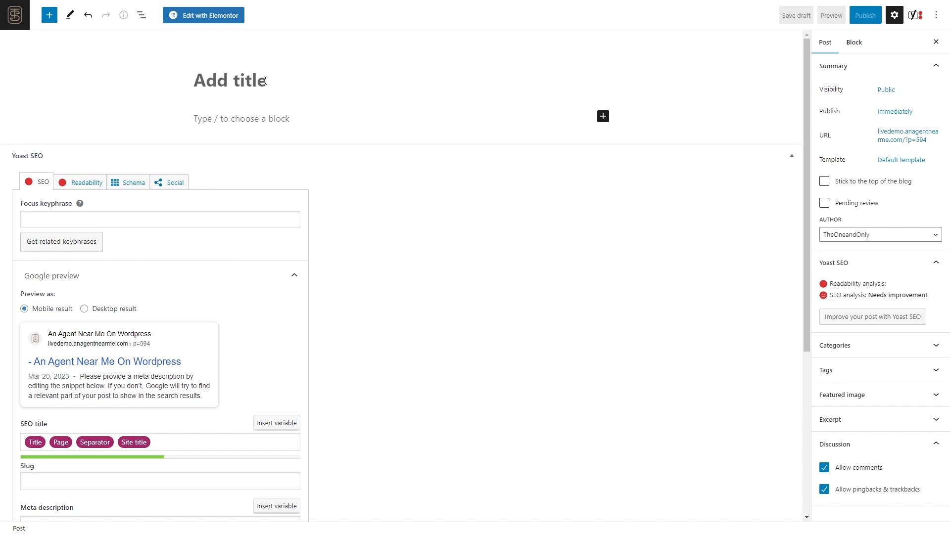
text(Allegan)
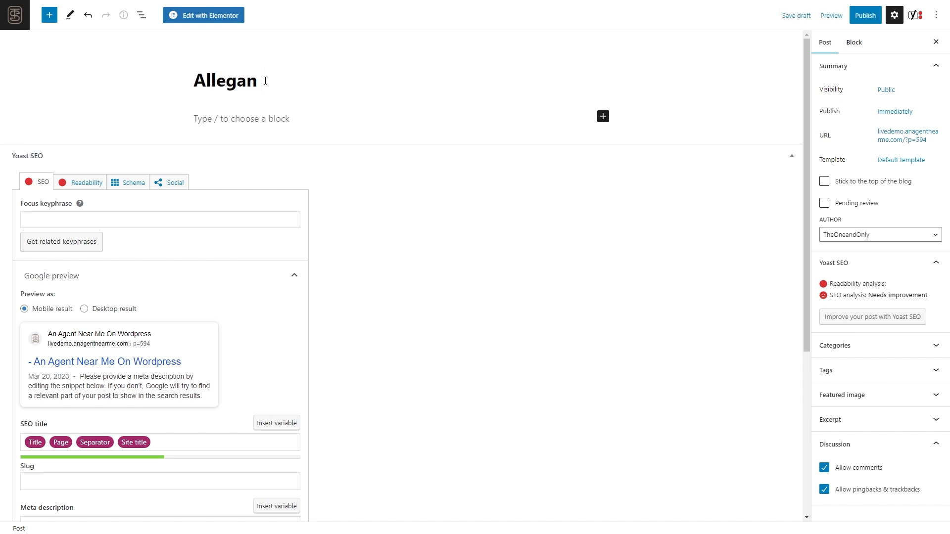
text(Michigan)
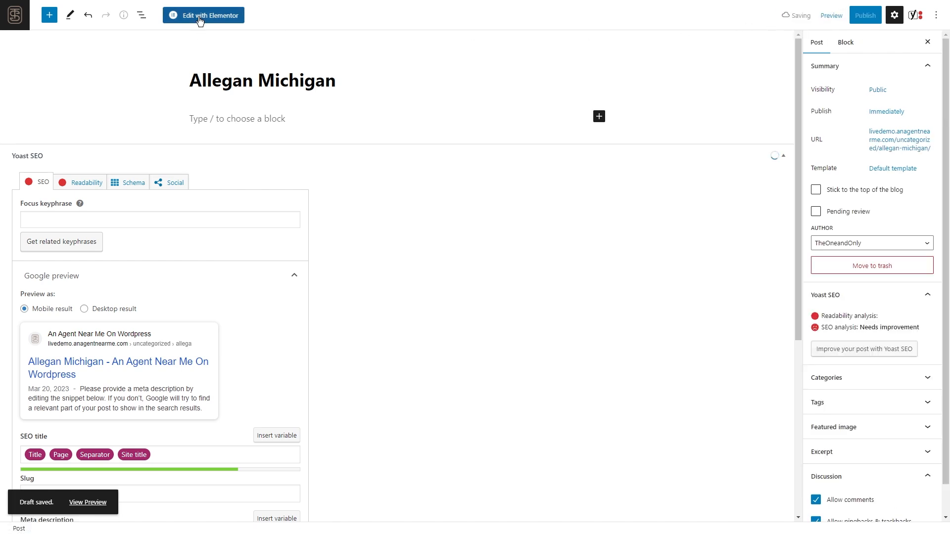
- Open the 'Allegan Michigan' post in the Elementor builder
click(203, 16)
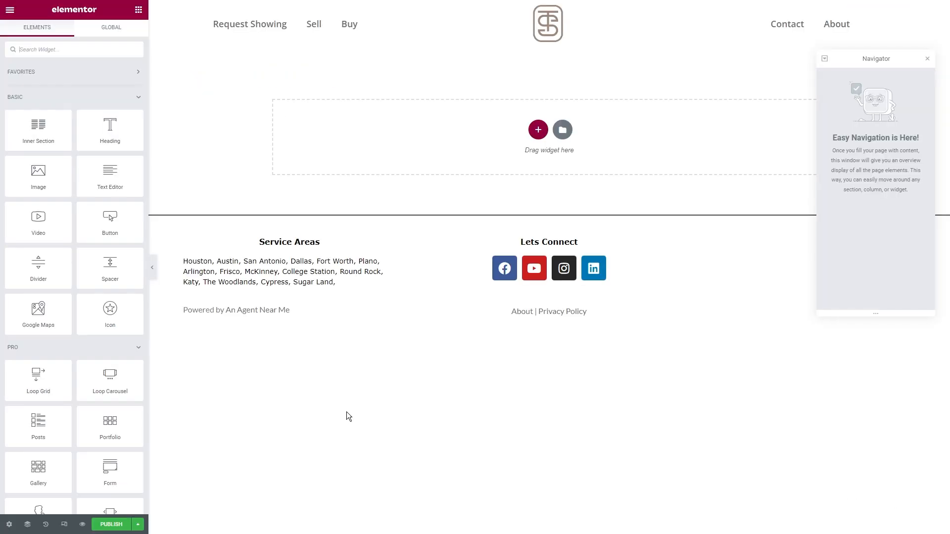
mouse_move(254, 351)
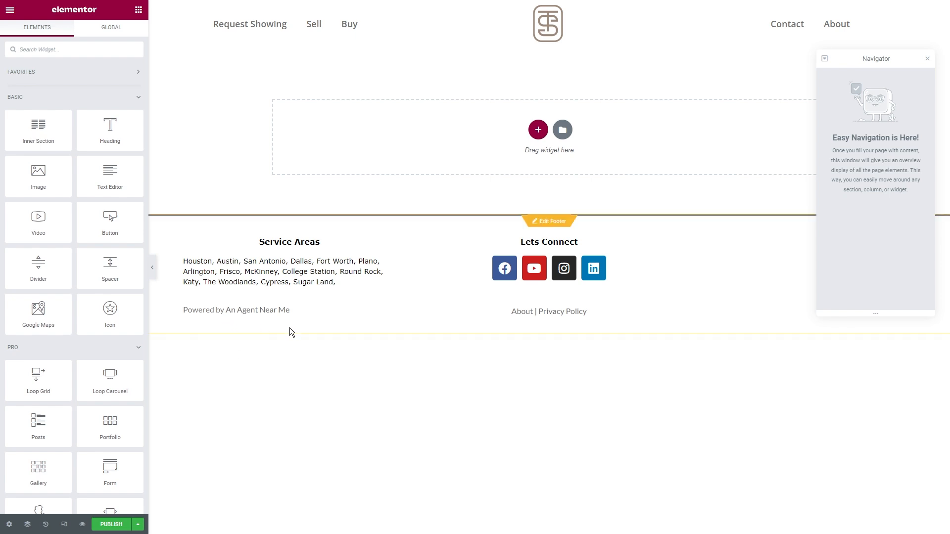
mouse_move(306, 396)
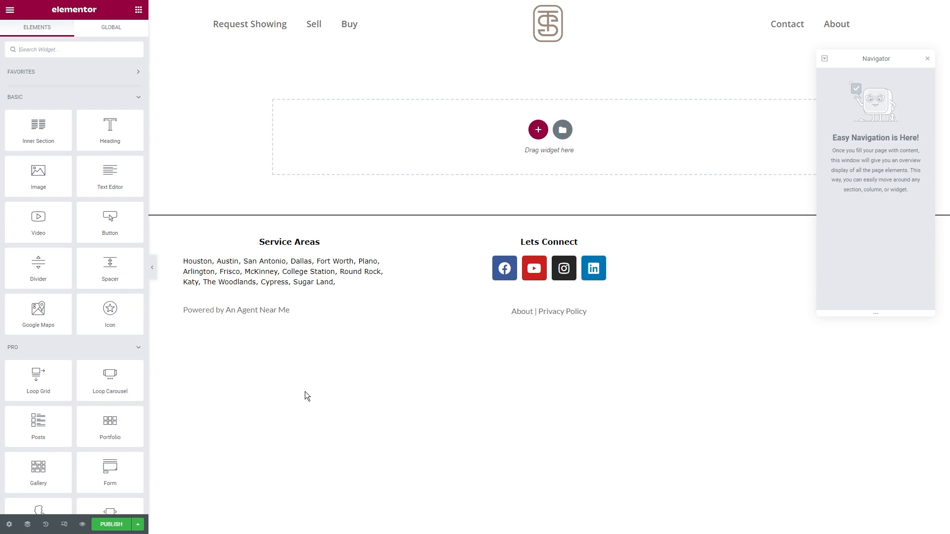
mouse_move(450, 165)
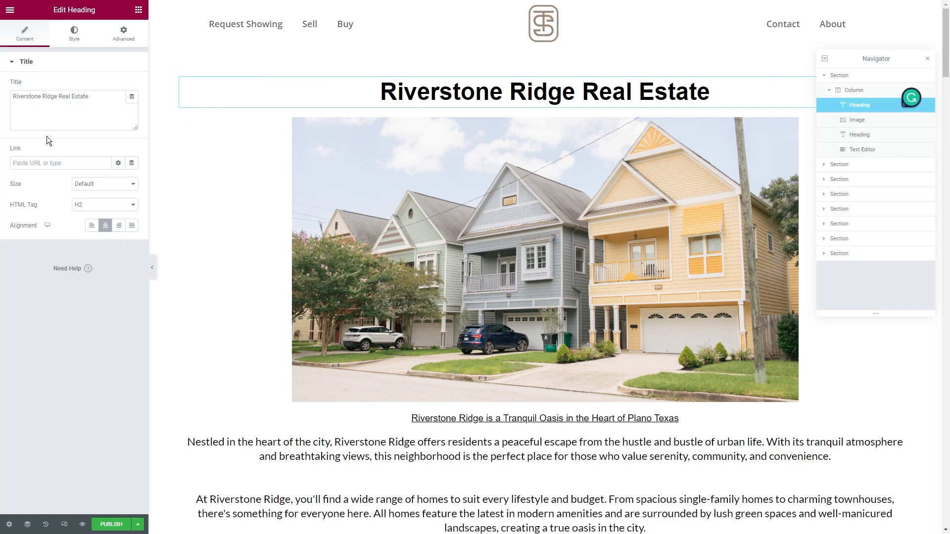
- Rename the top heading from 'Riverstone Ridge Real Estate' to 'Allegan Michigan Real Estate'
text(Allegan Michiga)
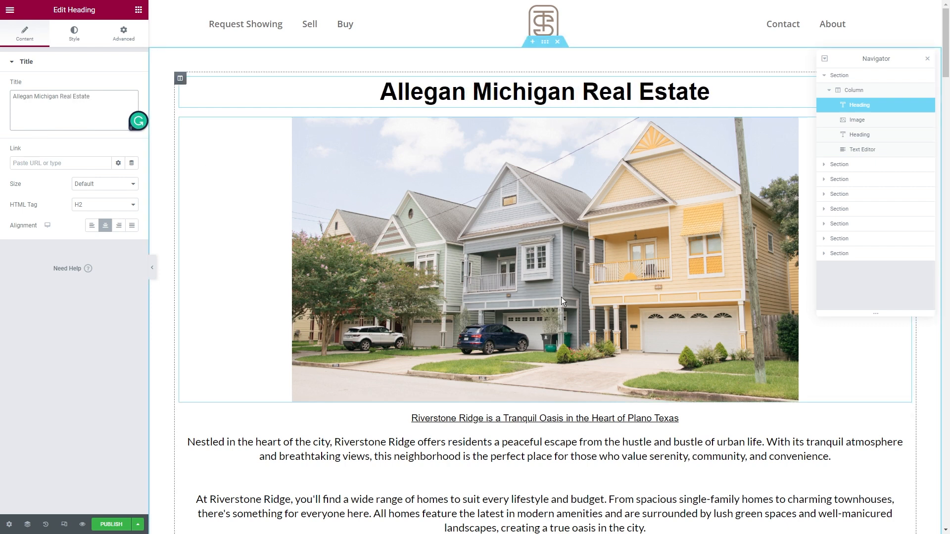
scroll(down, 3)
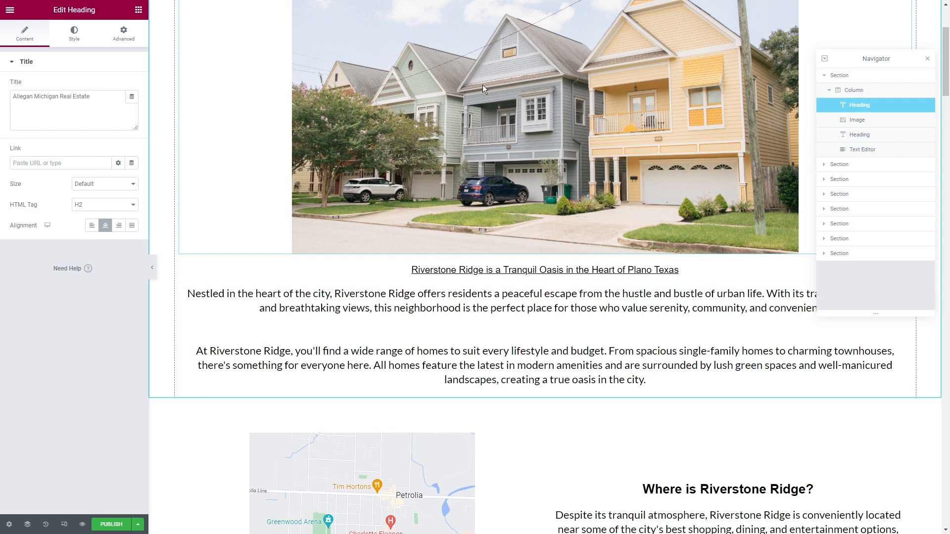
mouse_move(521, 166)
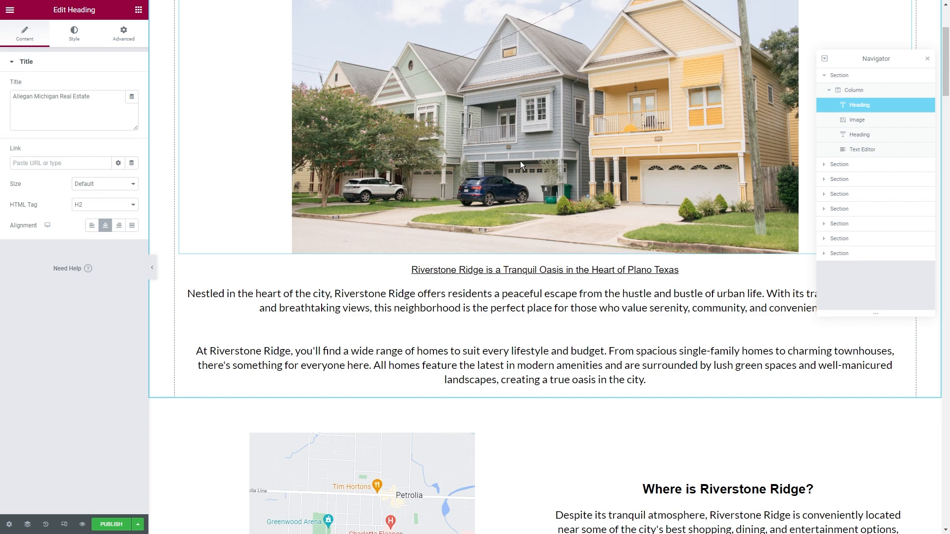
mouse_move(500, 162)
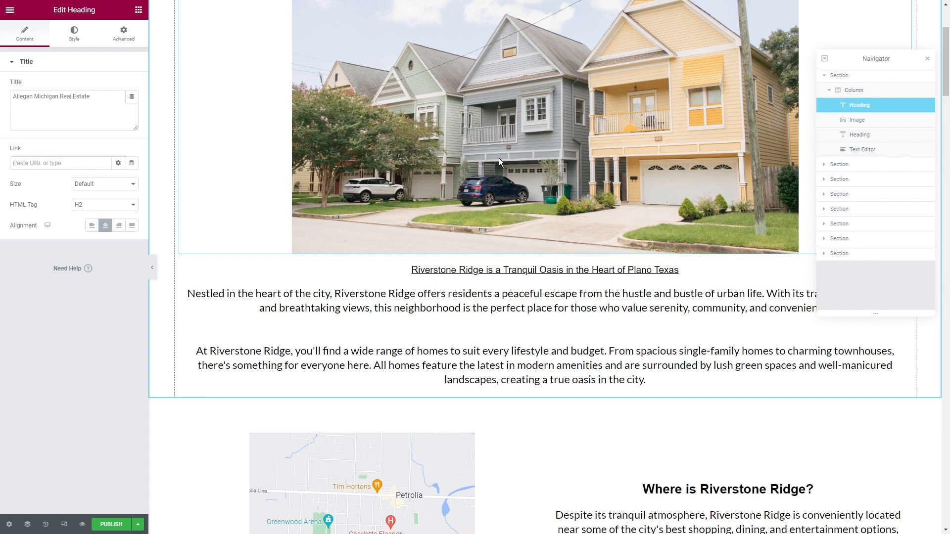
click(153, 8)
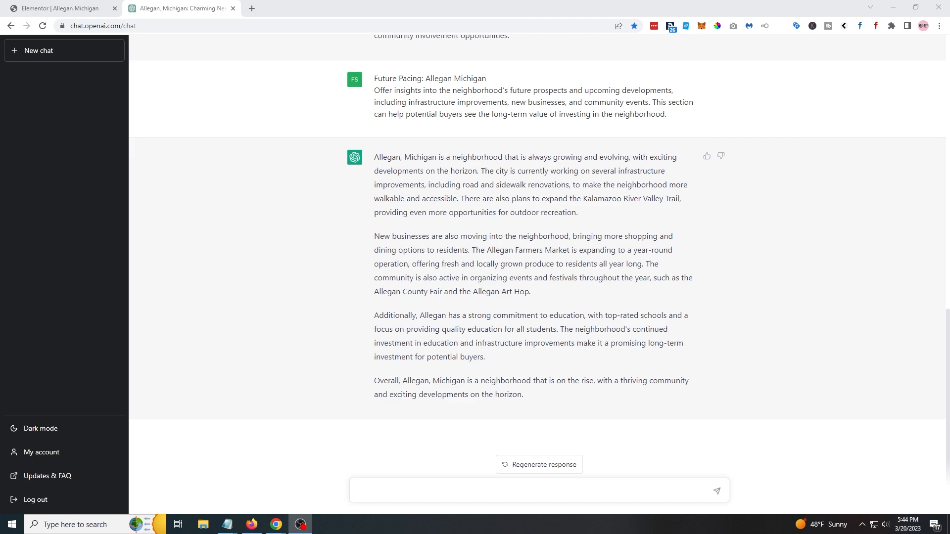
- Review the Allegan sections in ChatGPT and draft an Allegan conclusion prompt
click(716, 490)
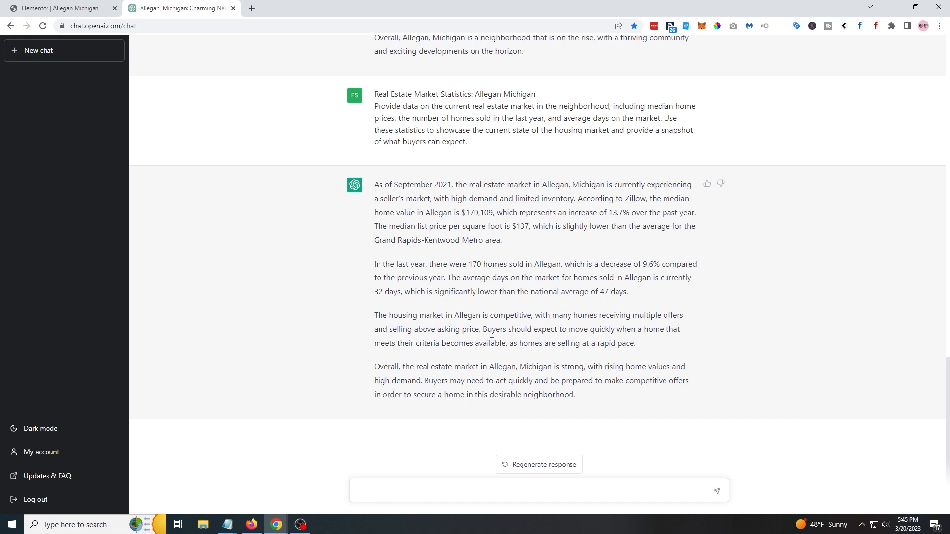
mouse_move(709, 378)
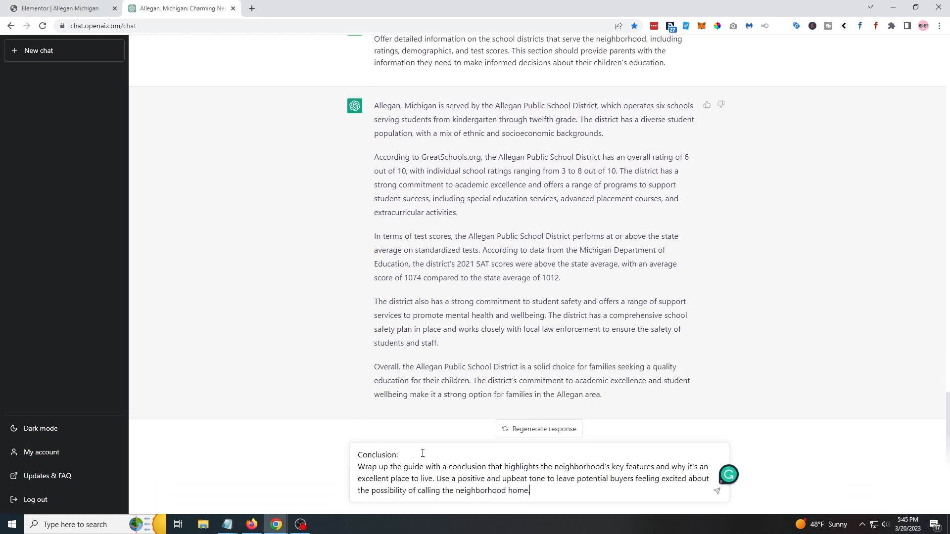
text(Allegan)
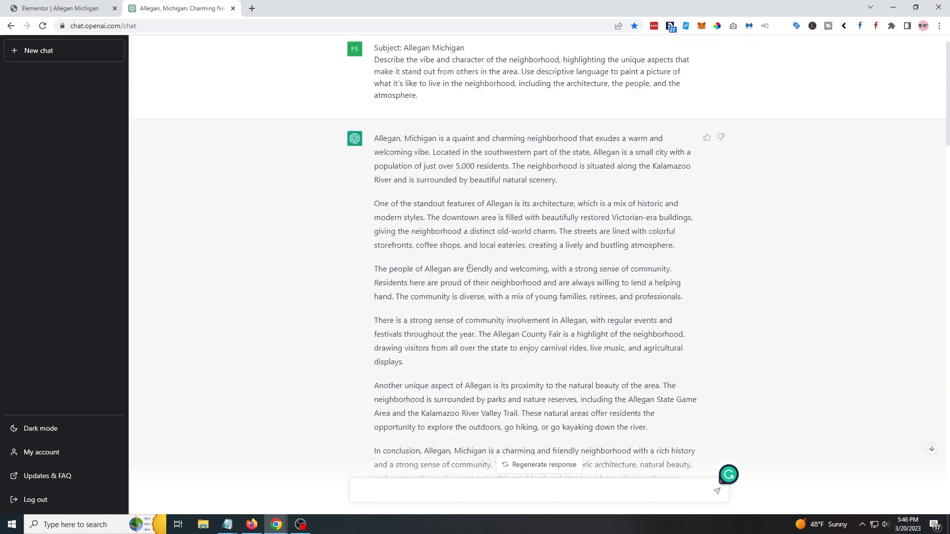
click(61, 8)
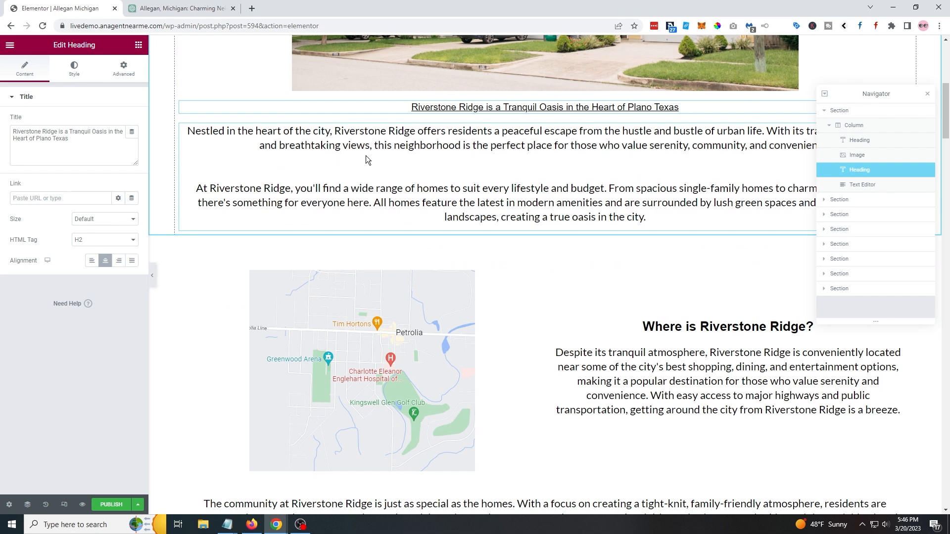
- Return to the Elementor editor tab for the 'Allegan Michigan' page
scroll(down, 3)
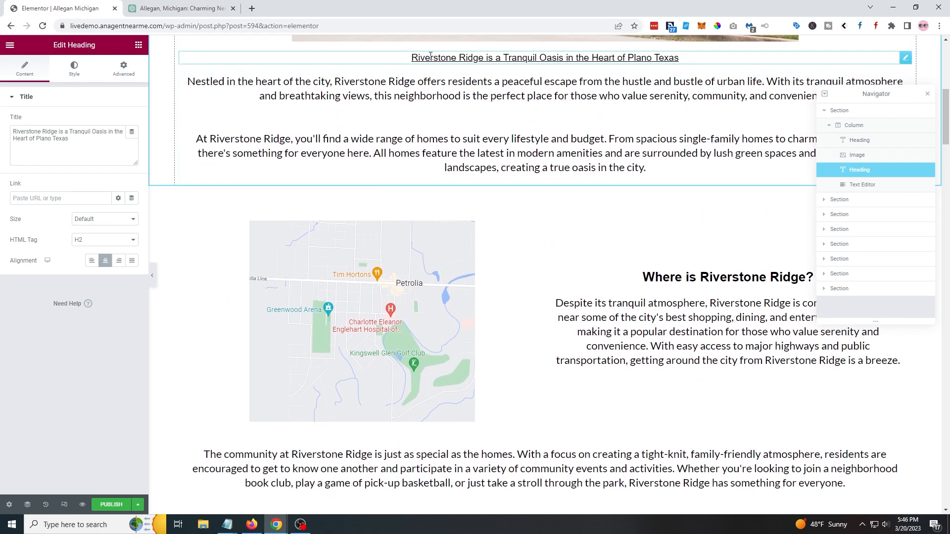
scroll(down, 3)
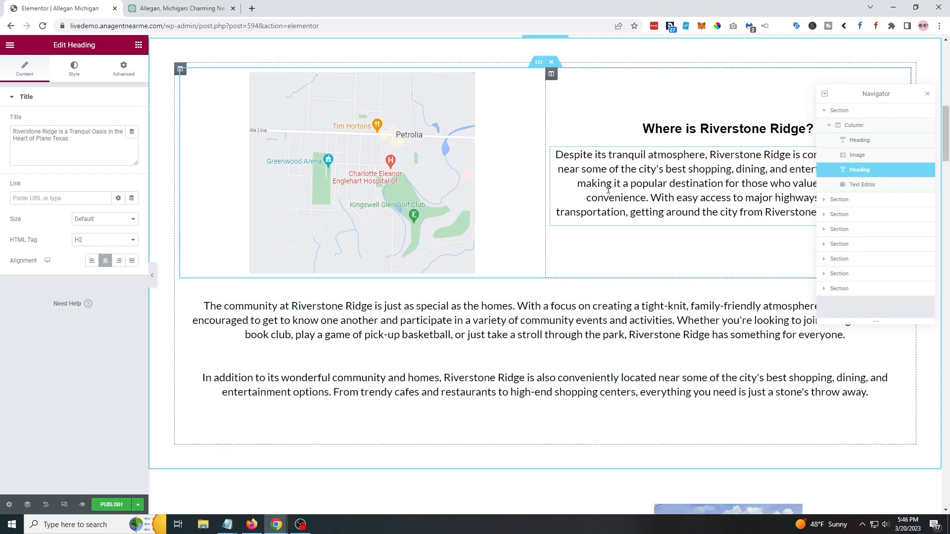
scroll(down, 3)
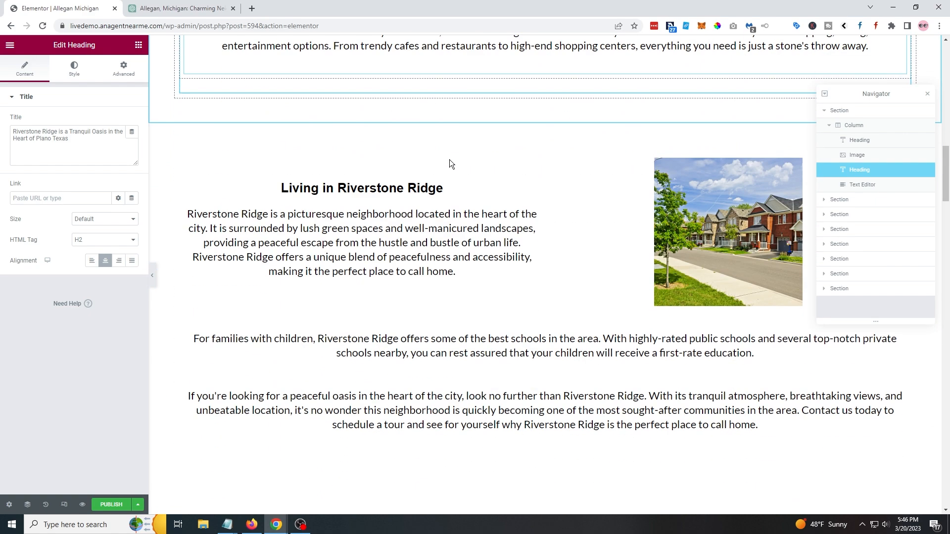
scroll(down, 3)
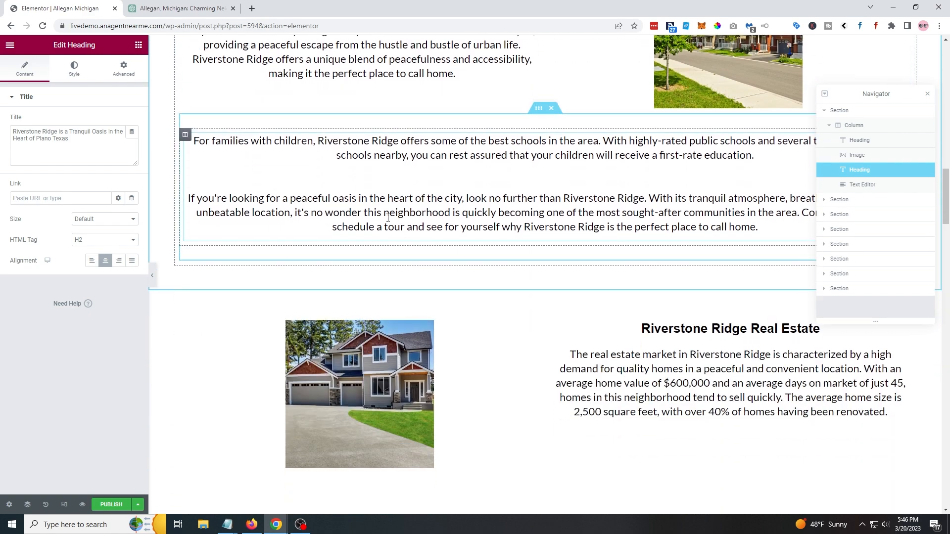
click(179, 8)
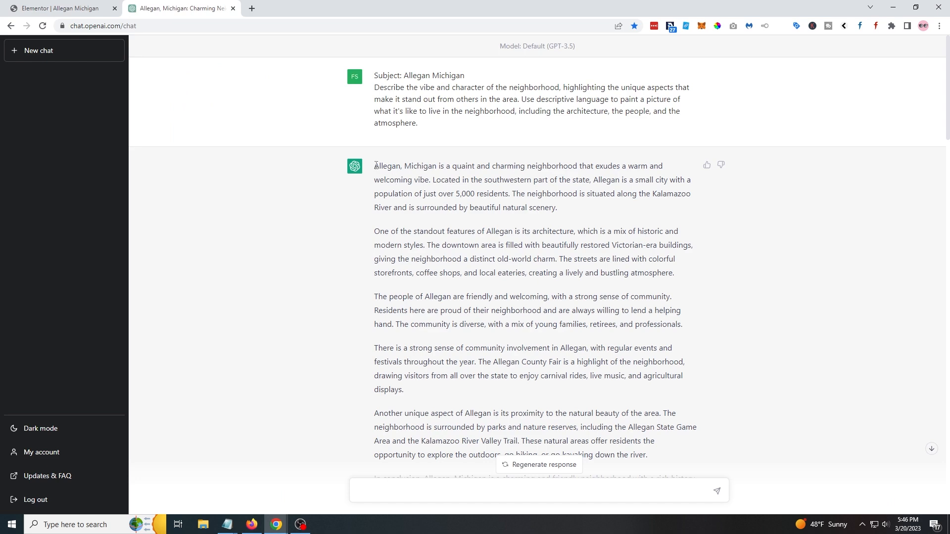
click(60, 8)
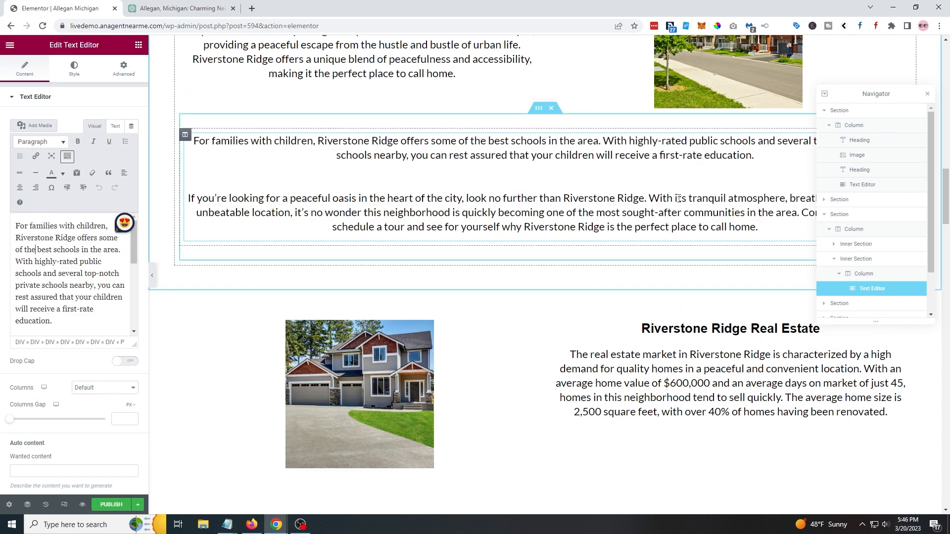
- Scroll past the video, statistics and schools to the 'Buying or Selling in Riverstone Ridge?' heading
scroll(down, 3)
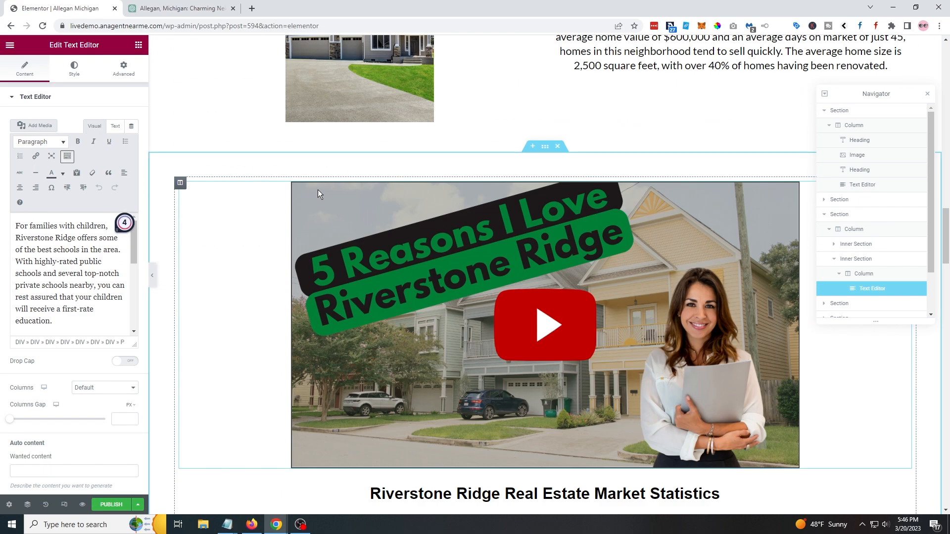
scroll(down, 3)
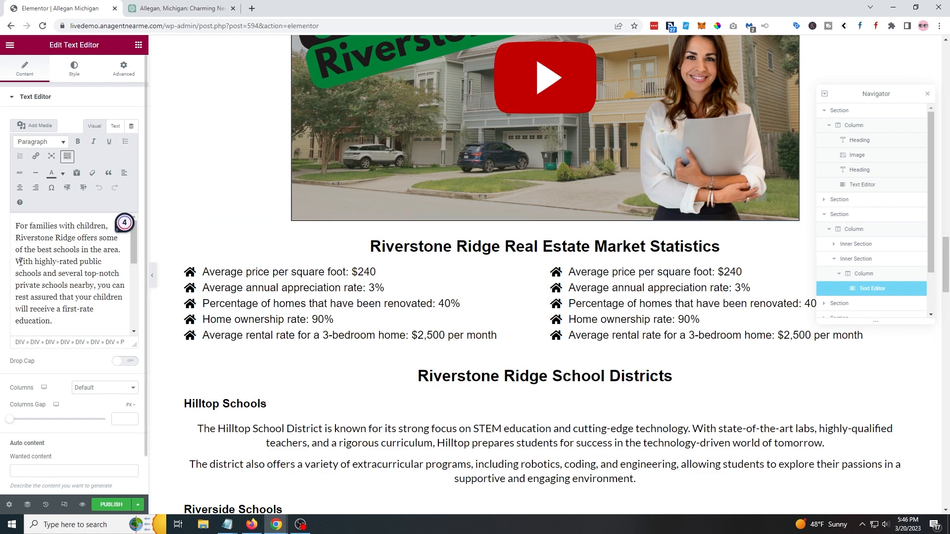
scroll(down, 3)
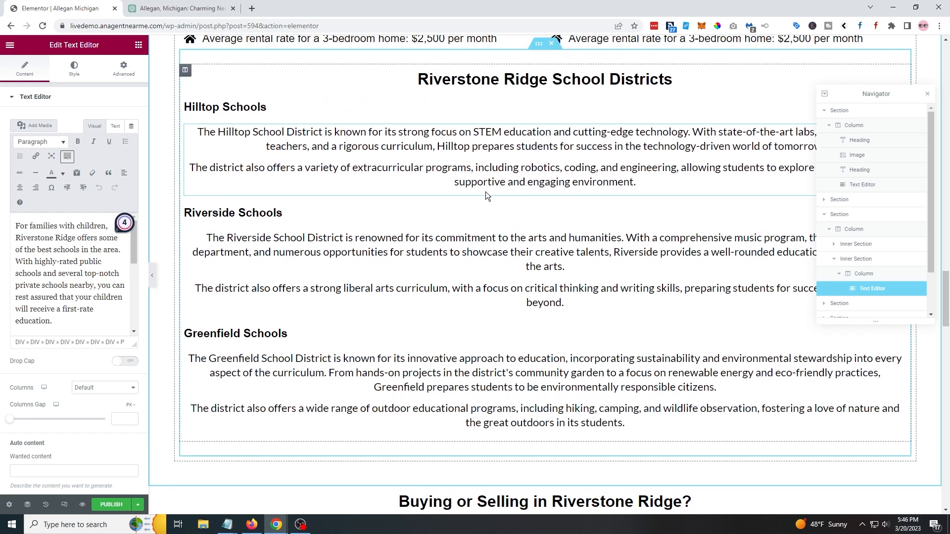
scroll(down, 3)
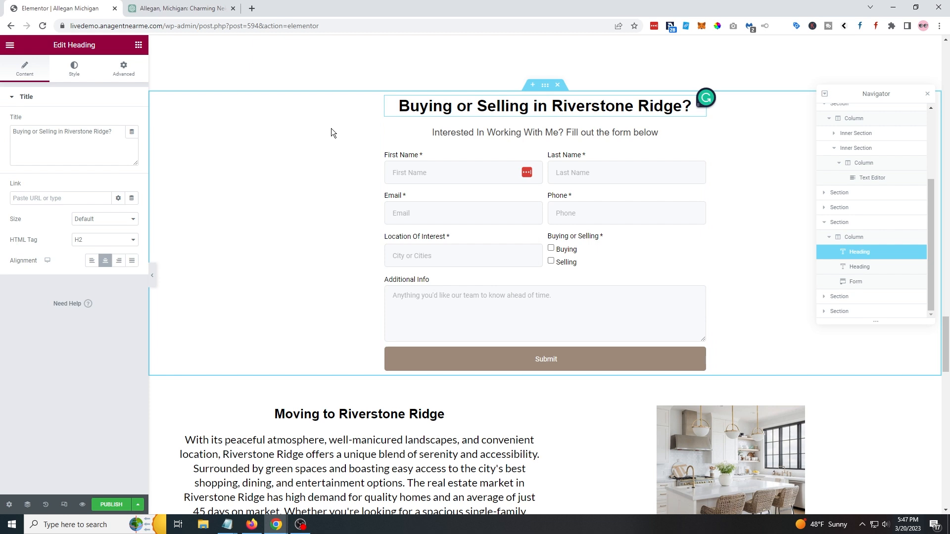
- Replace 'Riverstone Ridge' with 'Allegan Michigan' in the form heading, then review the neighbourhood grid
double_click(79, 131)
text(Allegan Michiga)
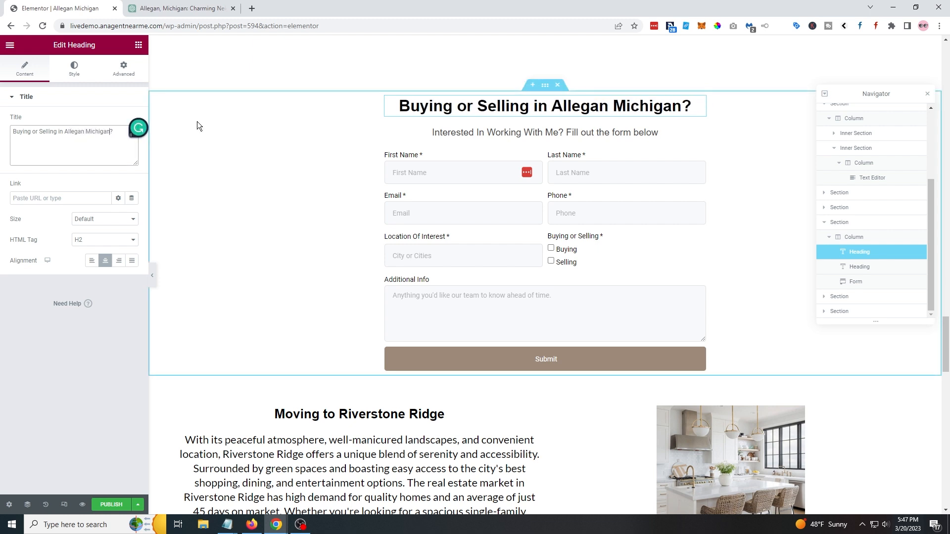
mouse_move(309, 166)
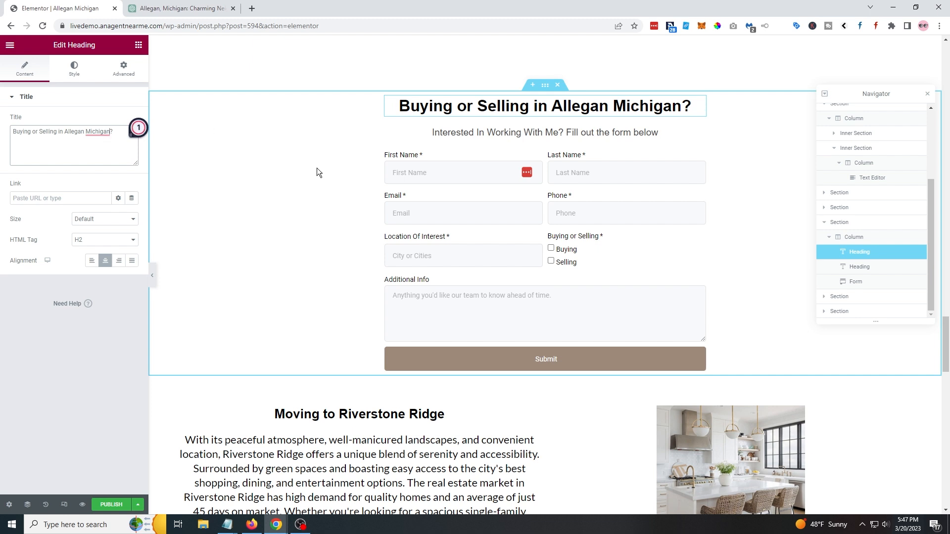
scroll(down, 3)
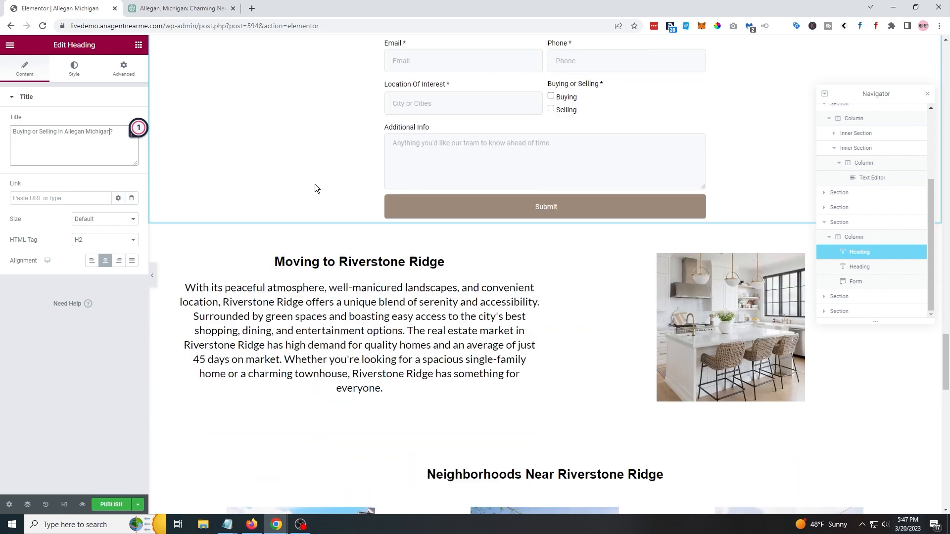
scroll(down, 3)
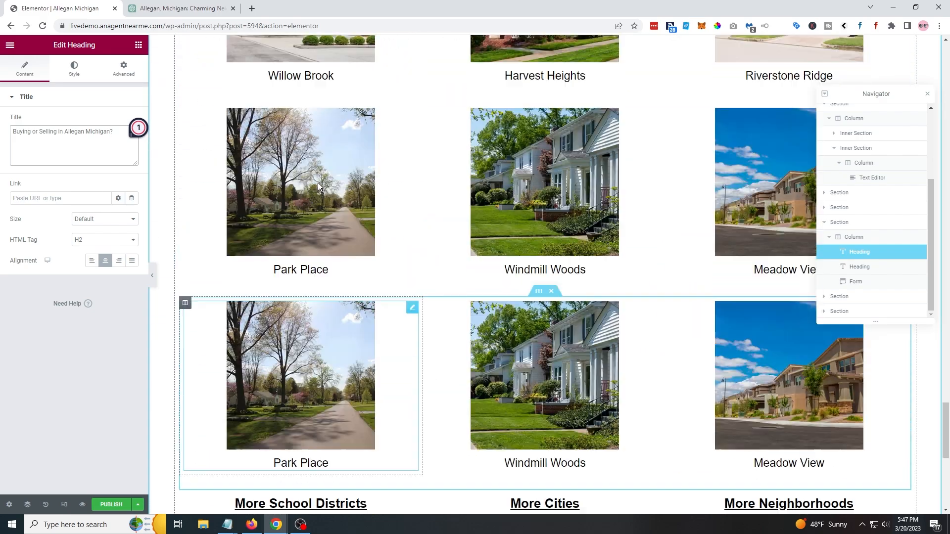
scroll(down, 3)
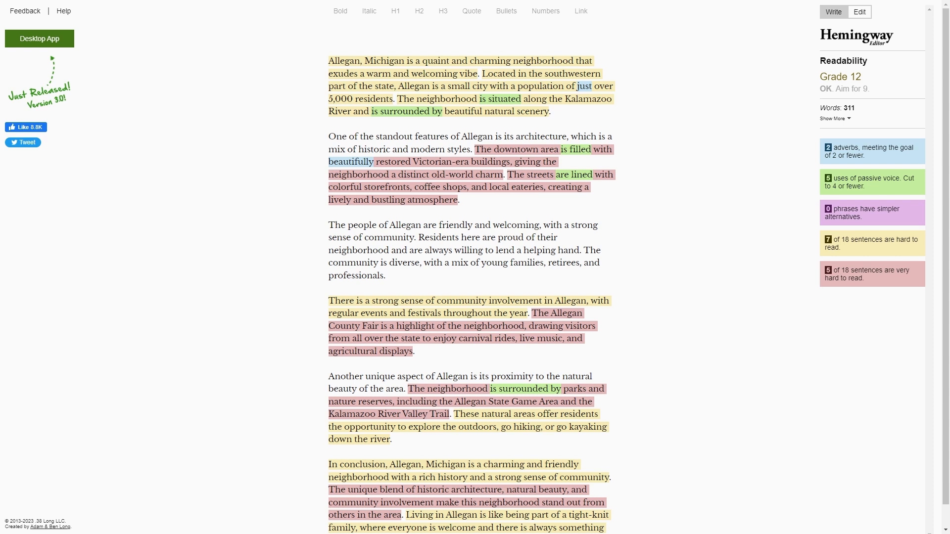
mouse_move(863, 79)
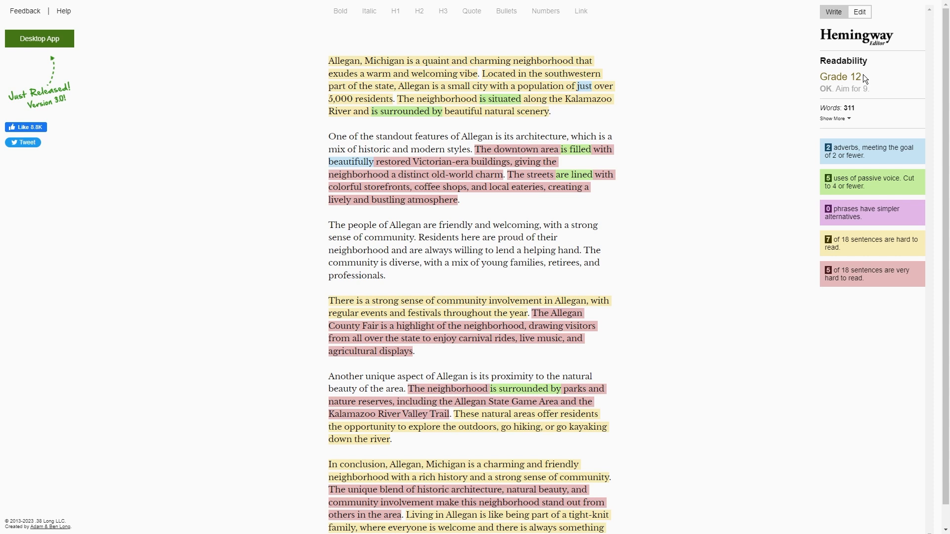
mouse_move(709, 164)
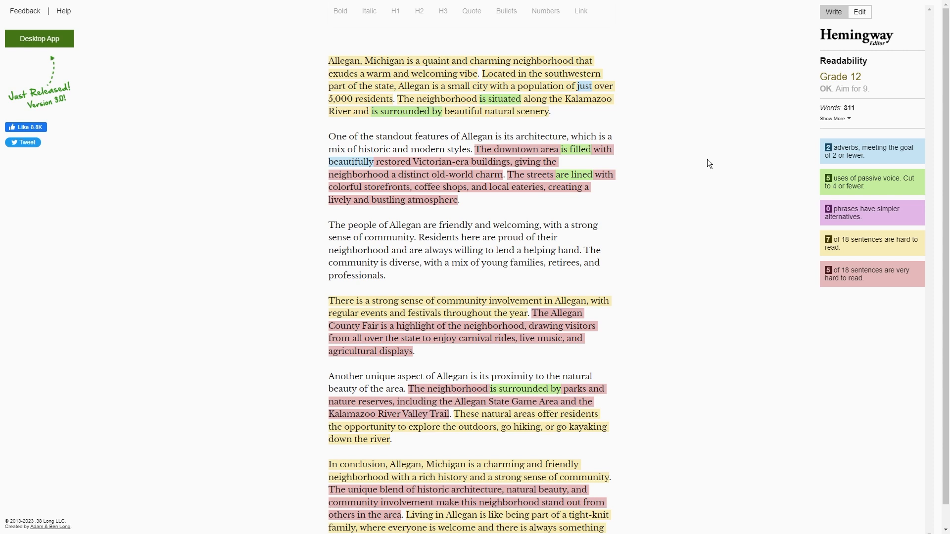
mouse_move(178, 287)
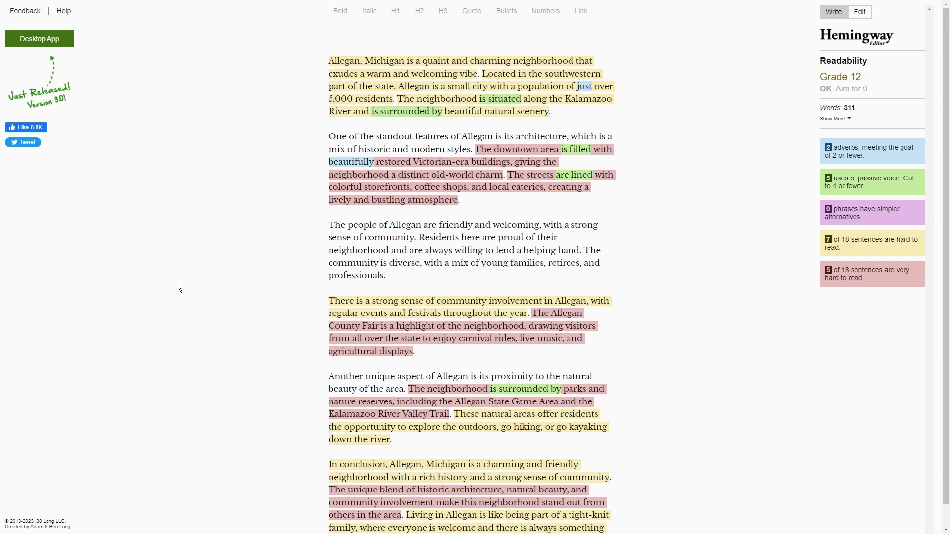
mouse_move(208, 237)
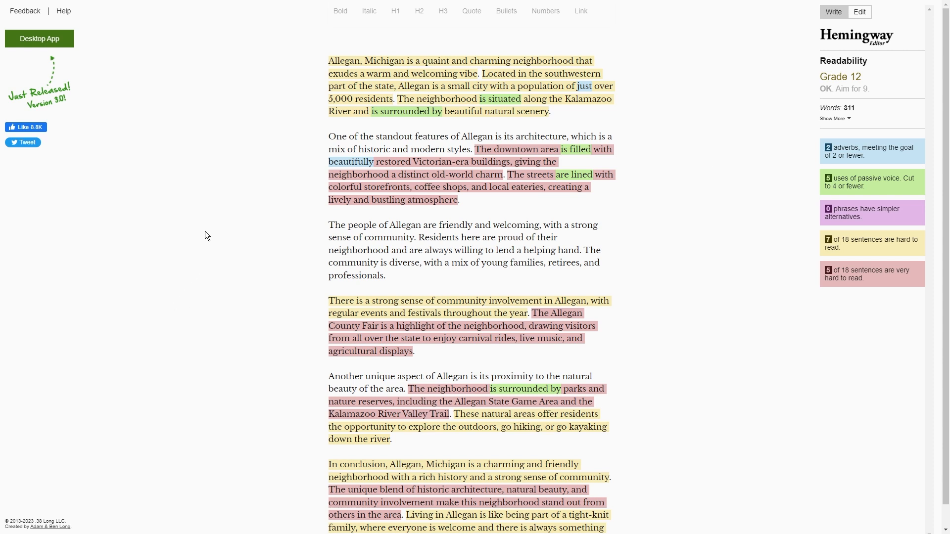
mouse_move(208, 245)
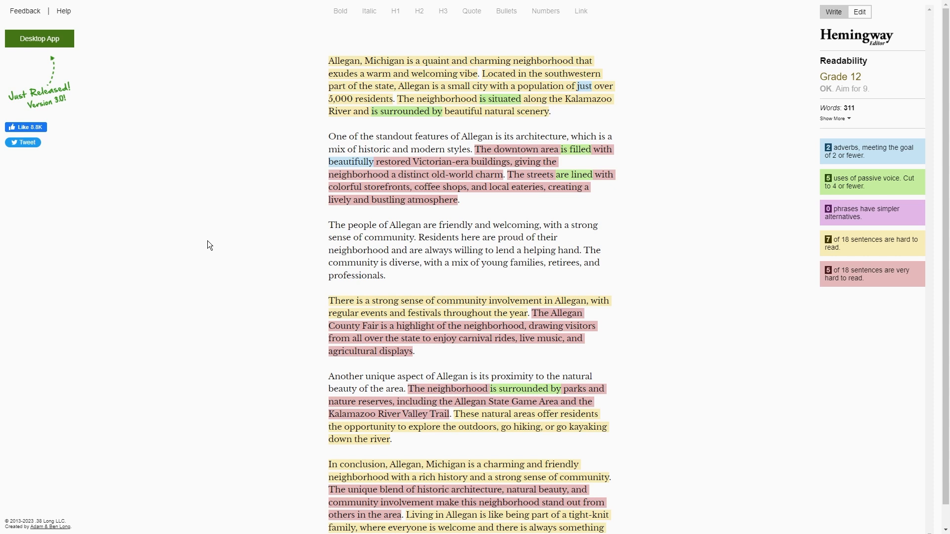
mouse_move(178, 229)
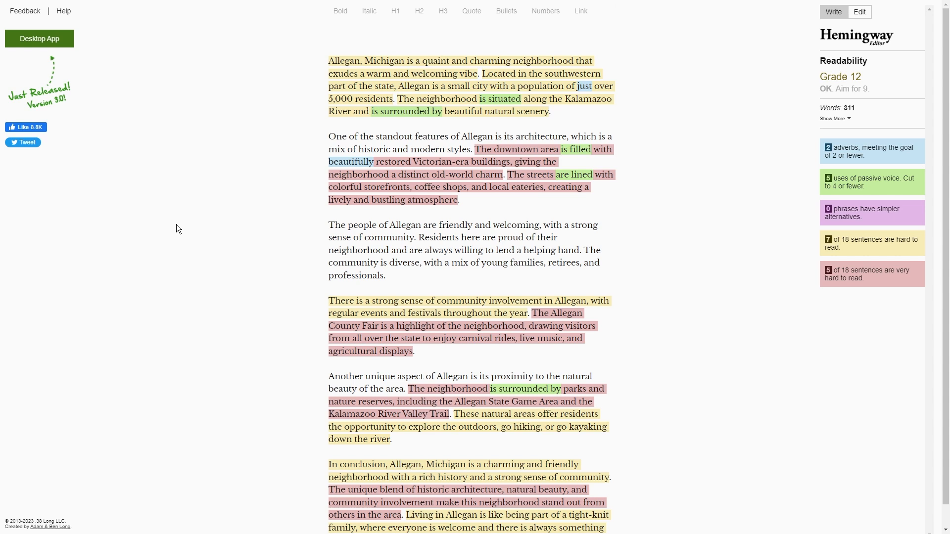
mouse_move(176, 229)
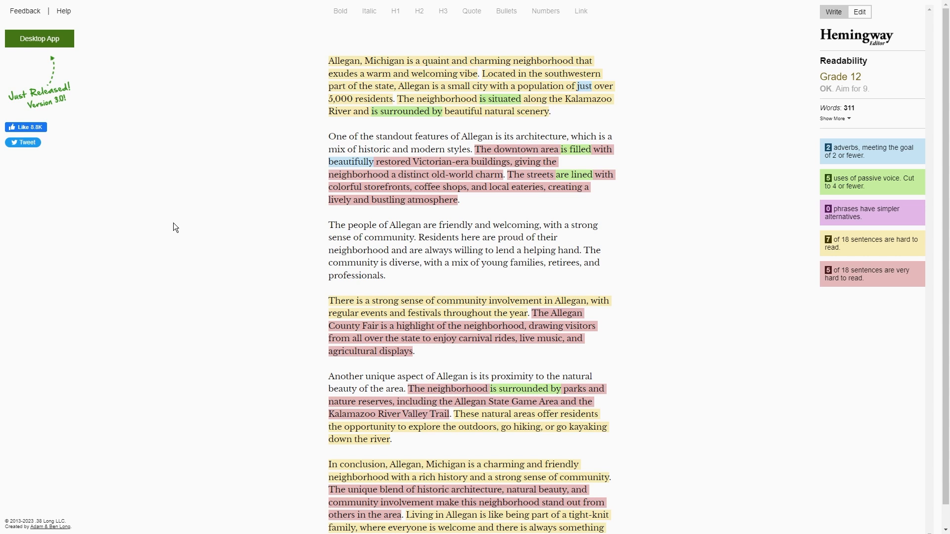
mouse_move(357, 297)
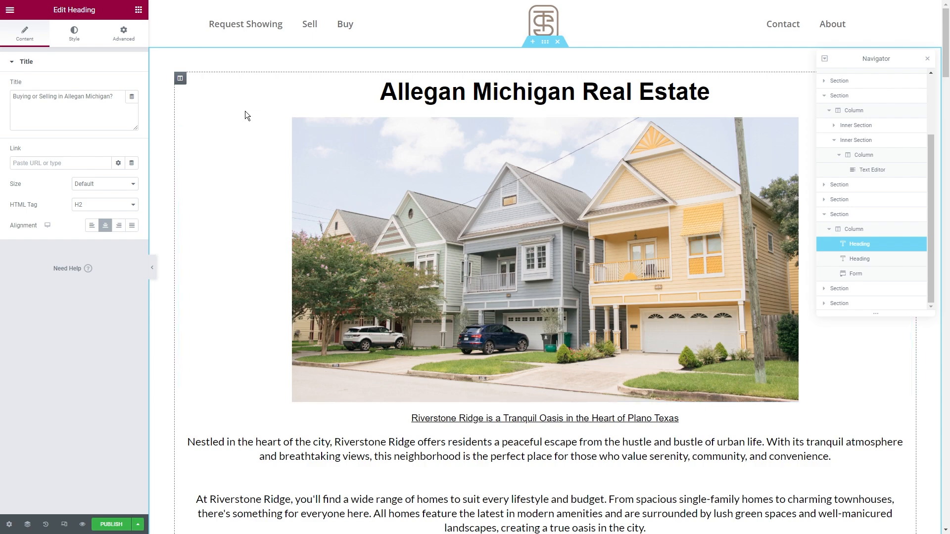
scroll(down, 3)
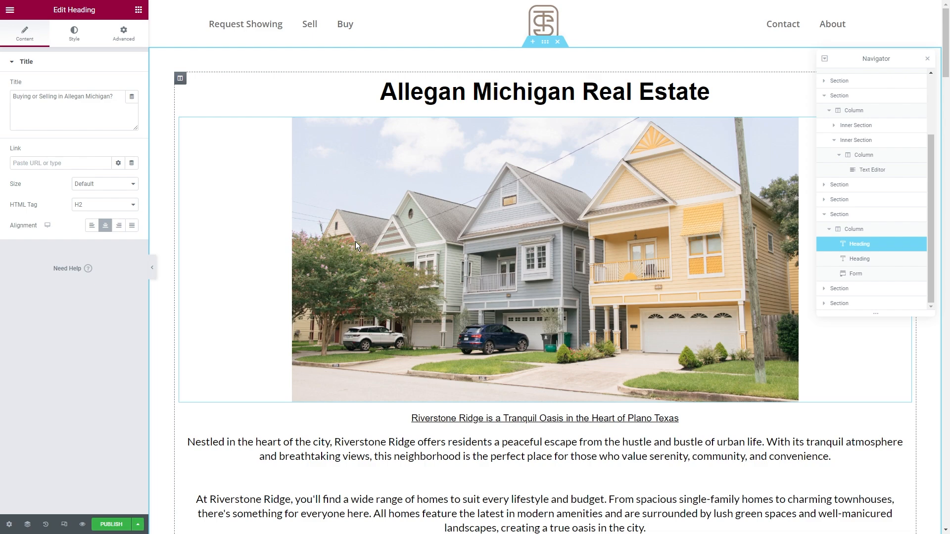
mouse_move(648, 254)
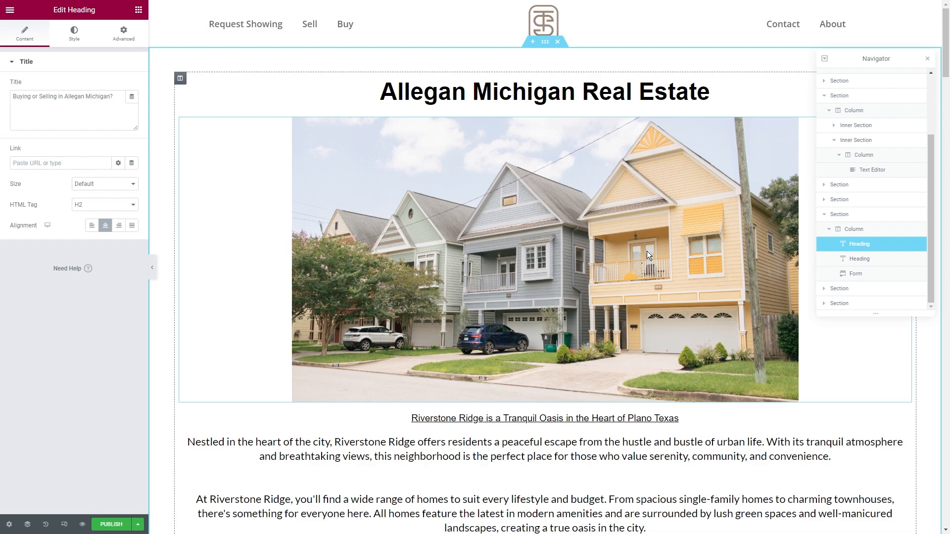
scroll(down, 3)
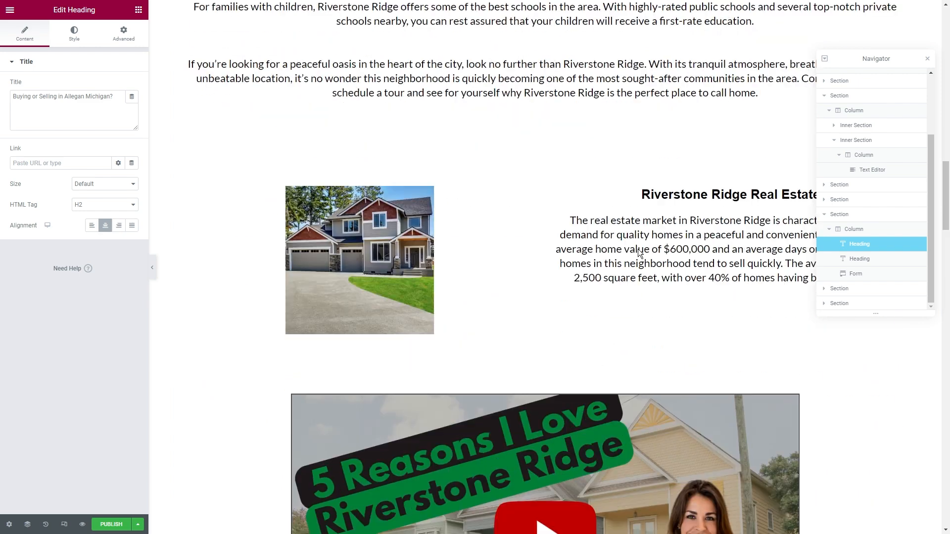
scroll(down, 3)
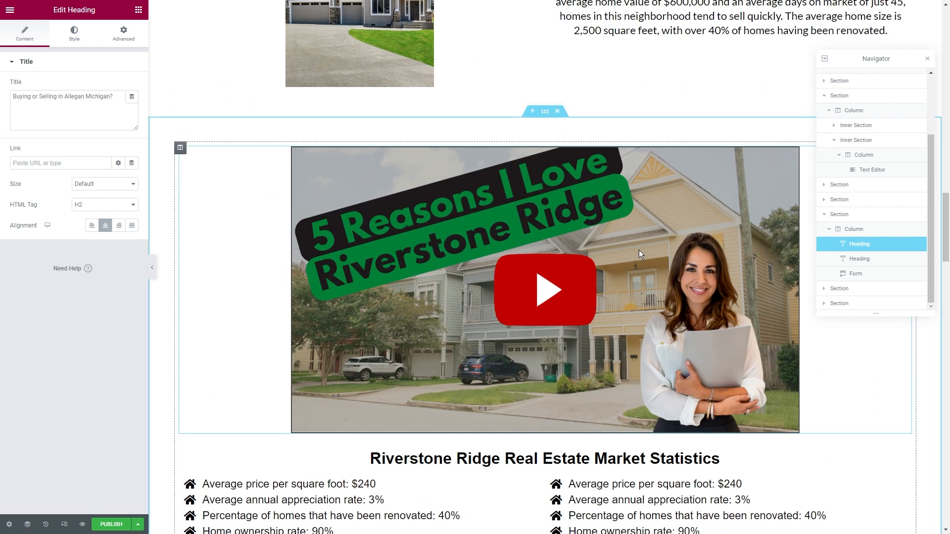
mouse_move(545, 249)
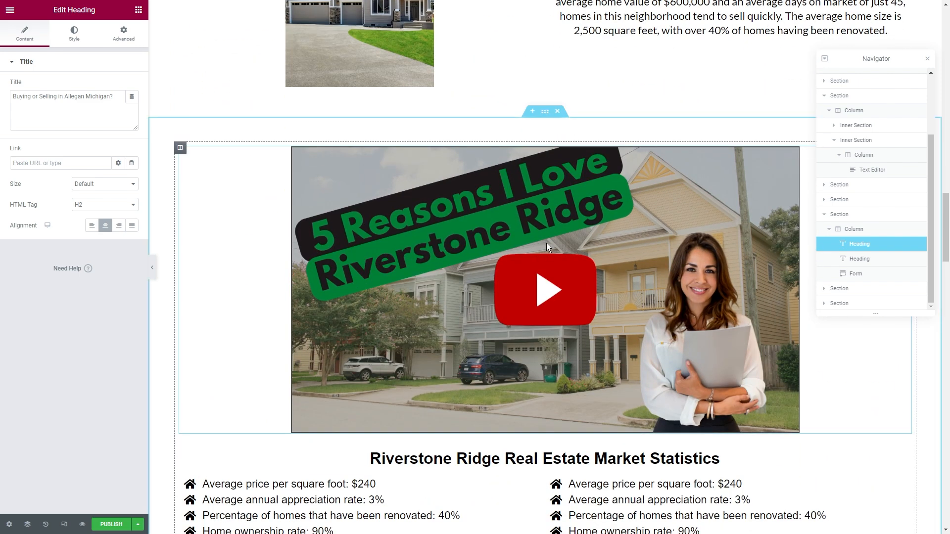
scroll(down, 3)
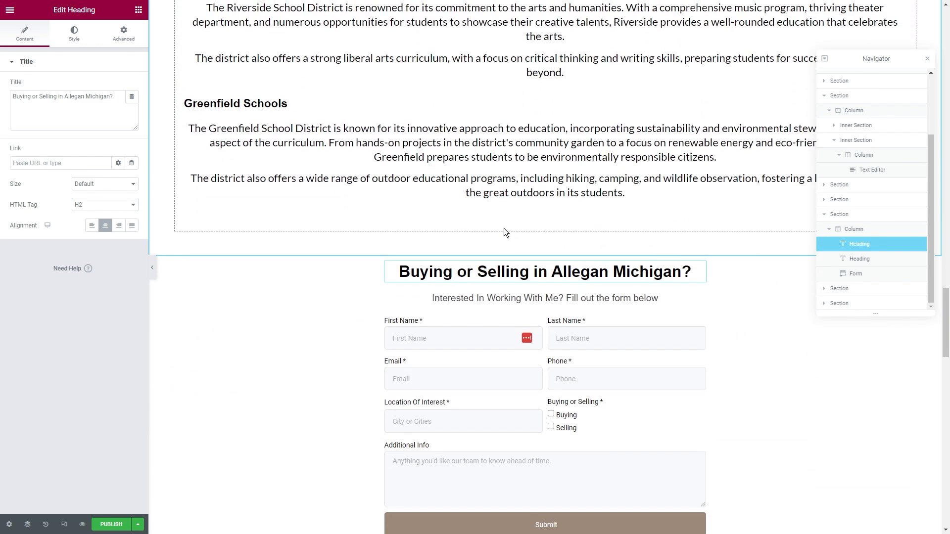